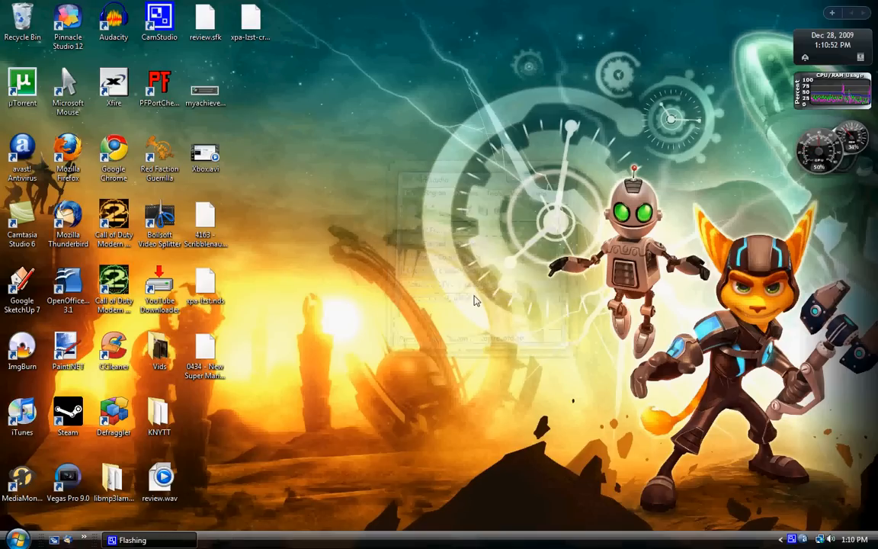
pyautogui.moveTo(526, 305)
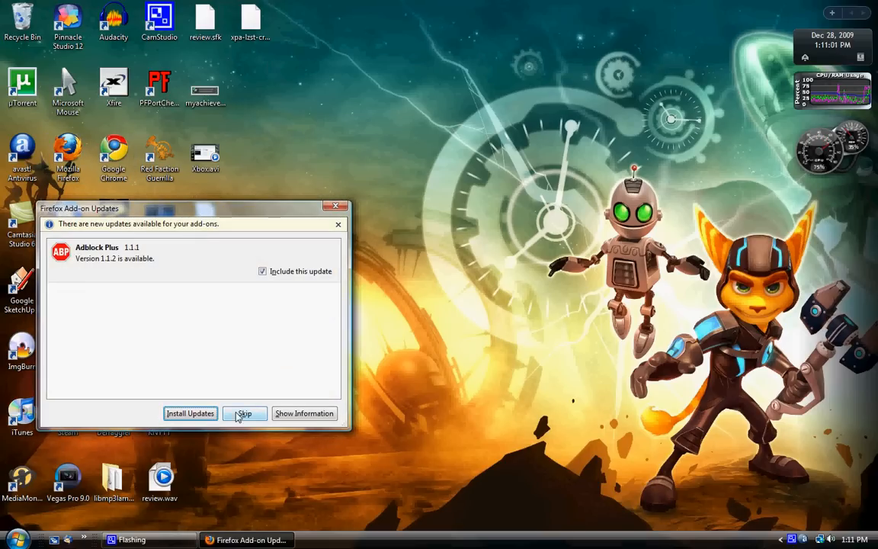
# Skip the Adblock Plus 1.1.2 update and select Adblock Plus 1.1.1 in the Add-ons Extensions list
pyautogui.click(244, 414)
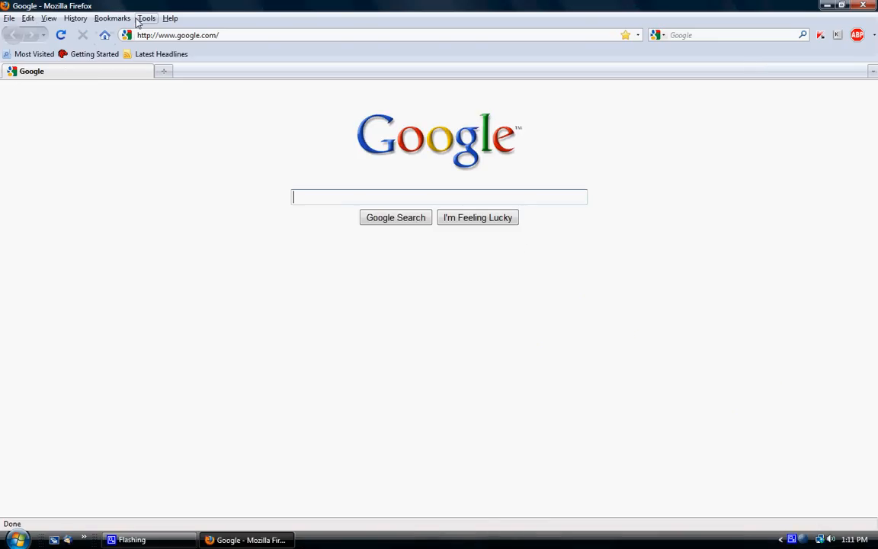
pyautogui.click(147, 18)
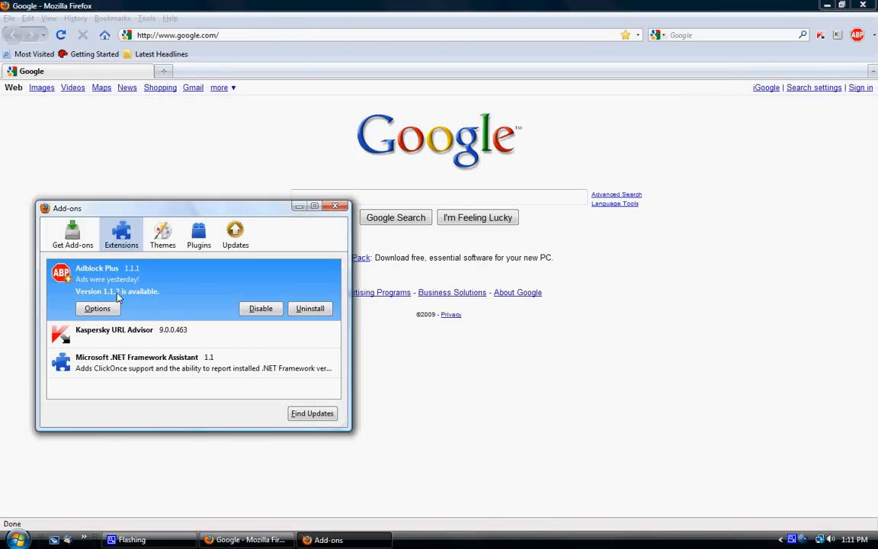
pyautogui.click(97, 308)
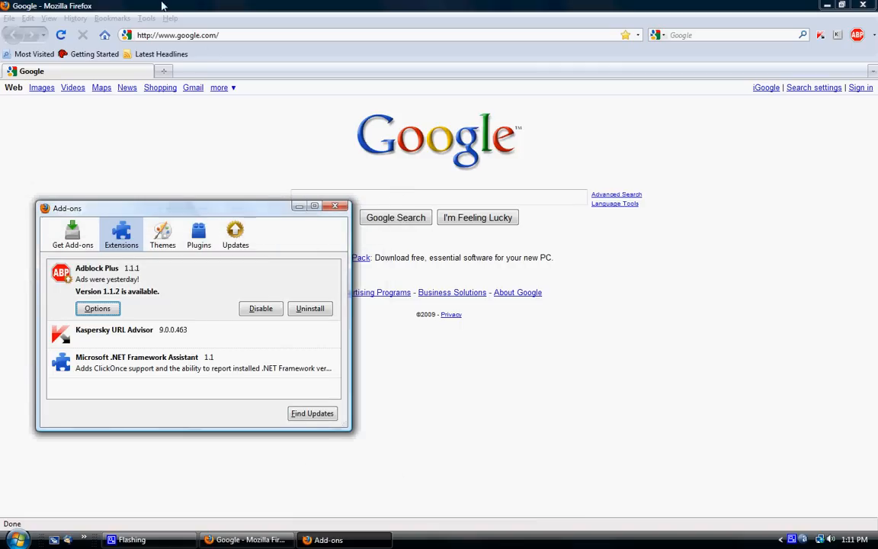
# Enter romulation.net in the address bar via the 'ro' autocomplete suggestion
pyautogui.click(336, 206)
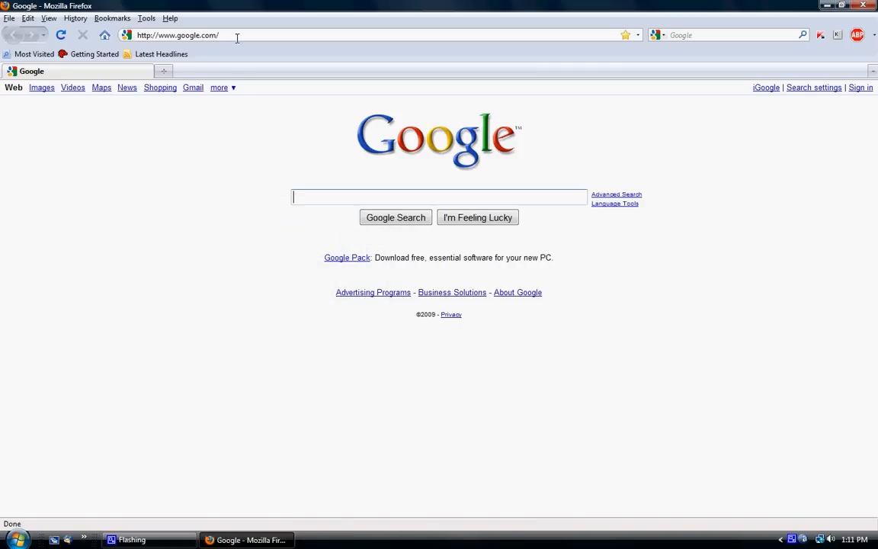
pyautogui.write('romulation.n')
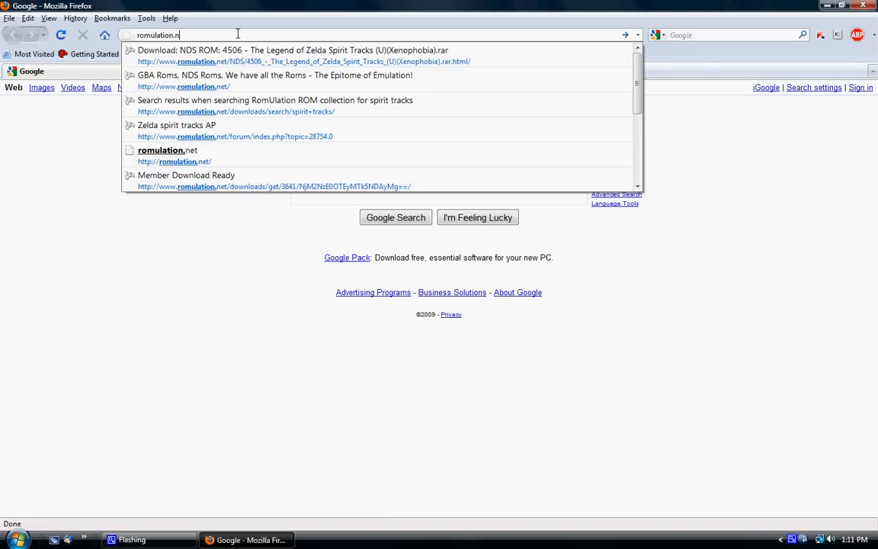
pyautogui.click(9, 540)
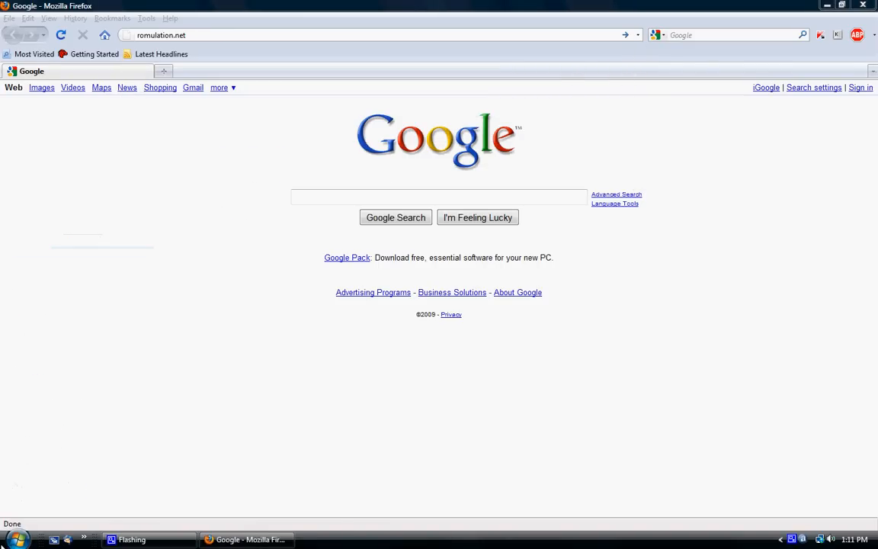
# Give the Notepad note a large font and write romulation.net in it
pyautogui.click(145, 140)
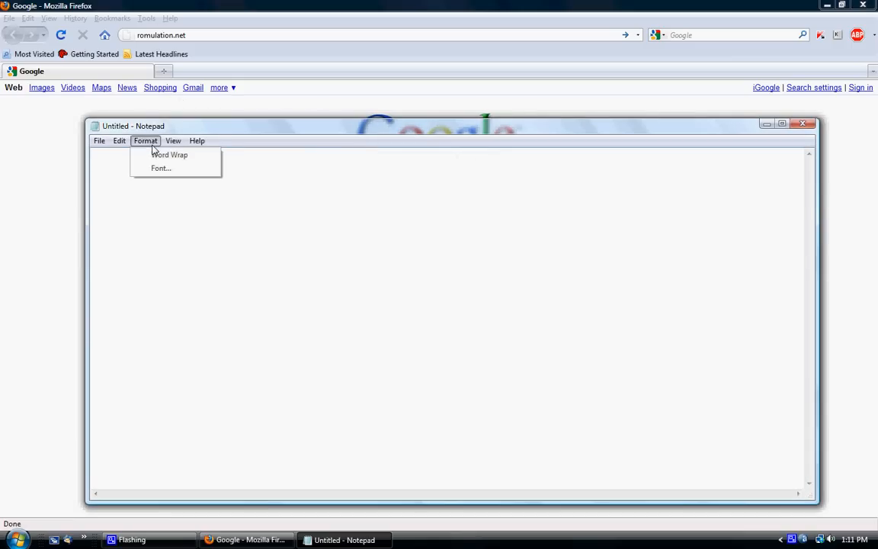
pyautogui.click(160, 168)
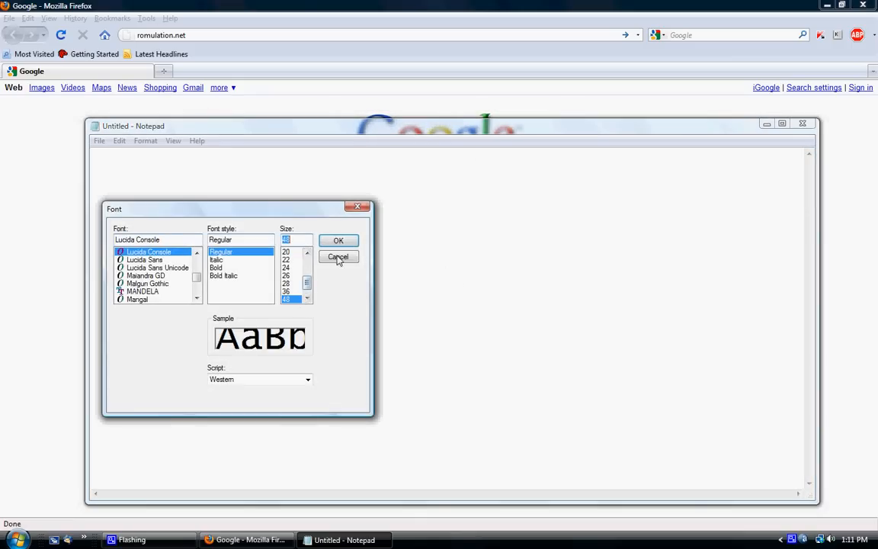
pyautogui.click(339, 256)
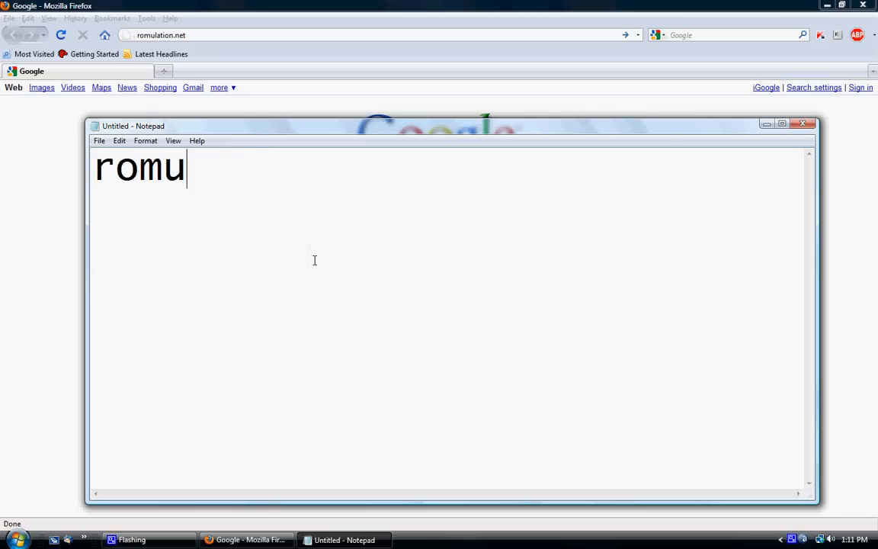
pyautogui.write('lation.net')
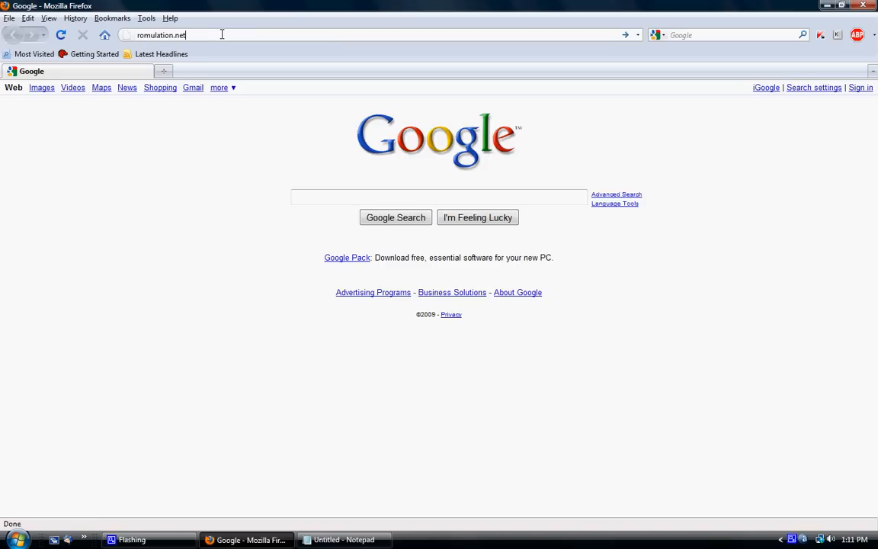
# Load romulation.net, log out, and bring up the Register Account form
pyautogui.press('Return')
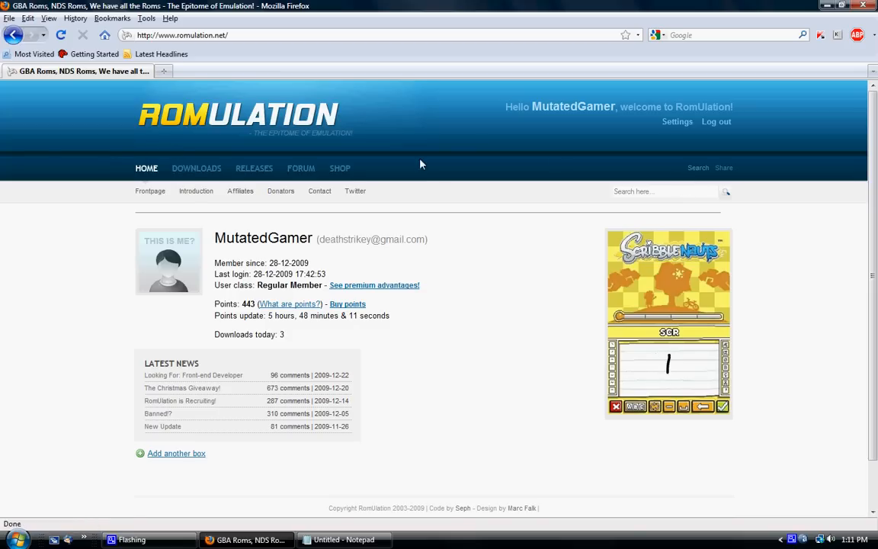
pyautogui.click(717, 122)
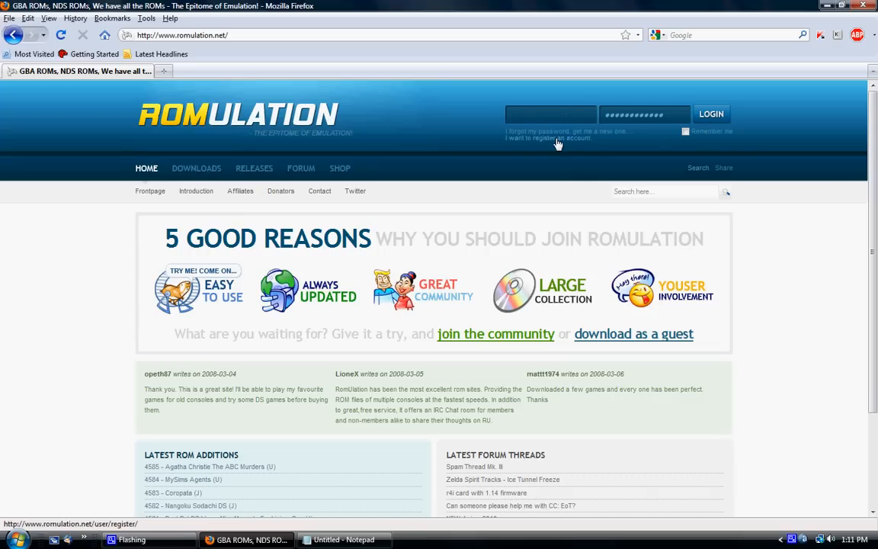
pyautogui.click(549, 137)
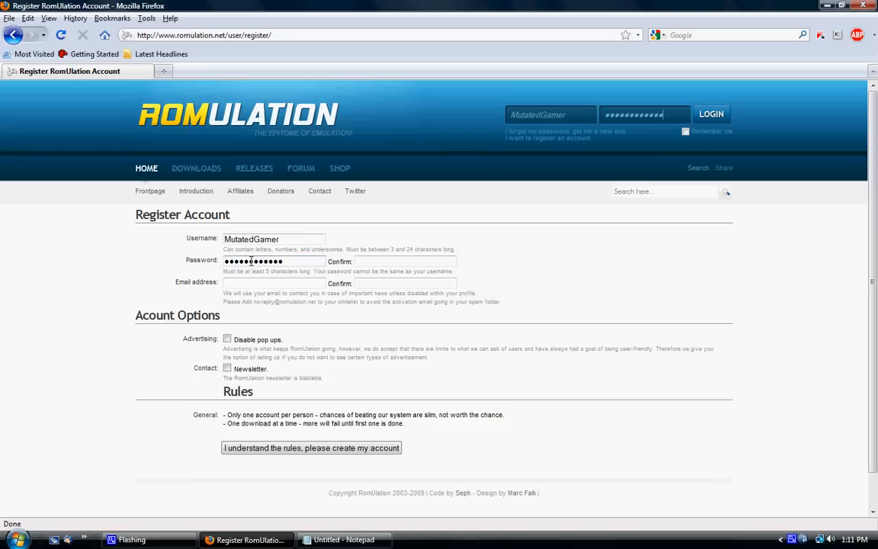
pyautogui.click(269, 283)
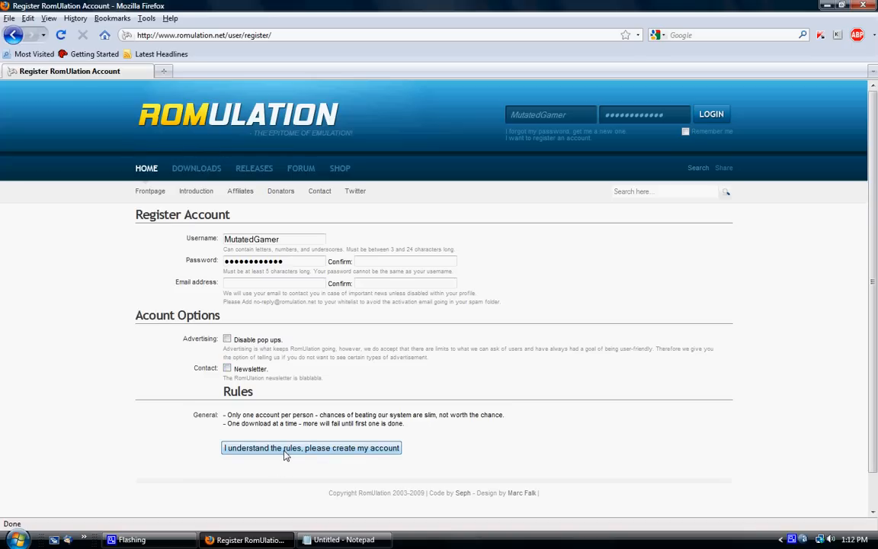
pyautogui.moveTo(282, 433)
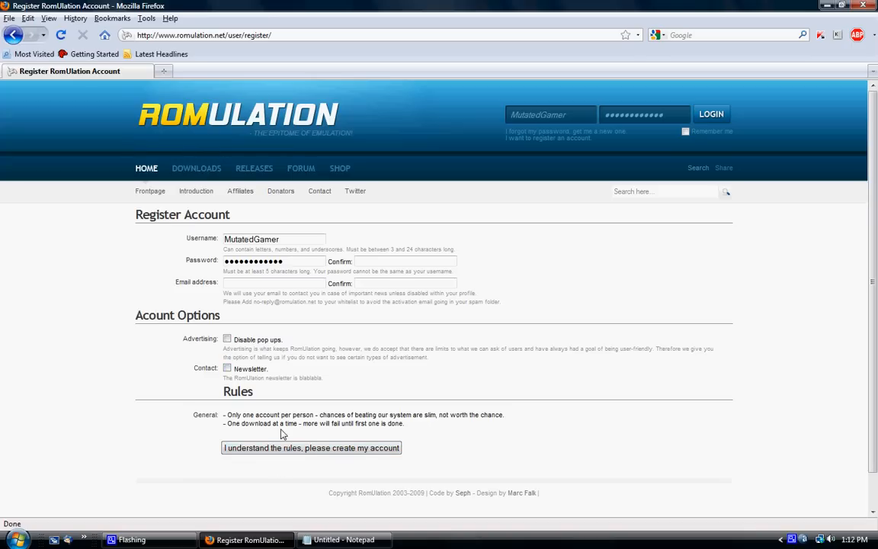
pyautogui.moveTo(262, 424)
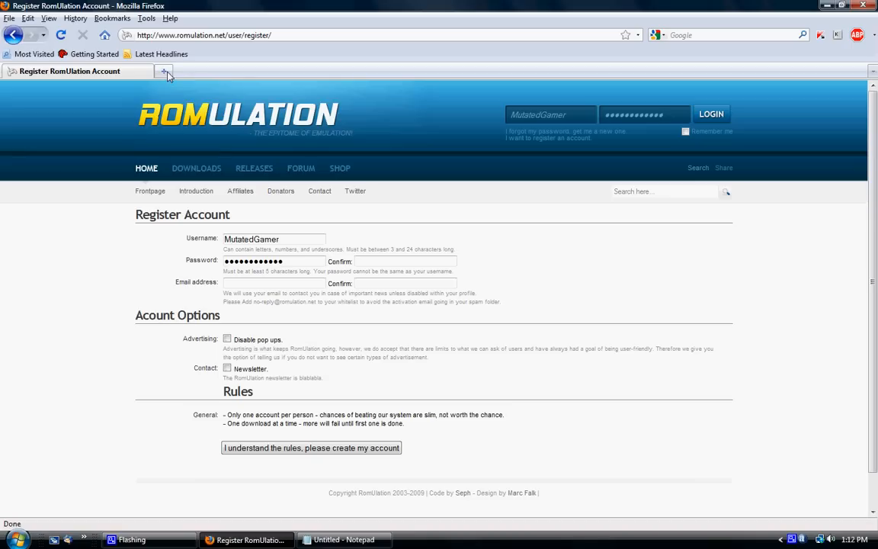
# Sign in to Gmail in a new tab and view the RomUlation activation email
pyautogui.click(165, 71)
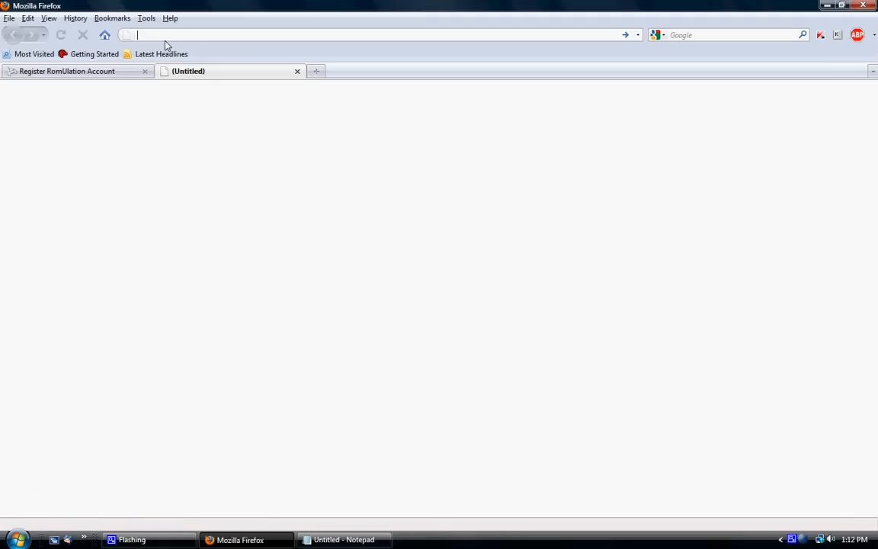
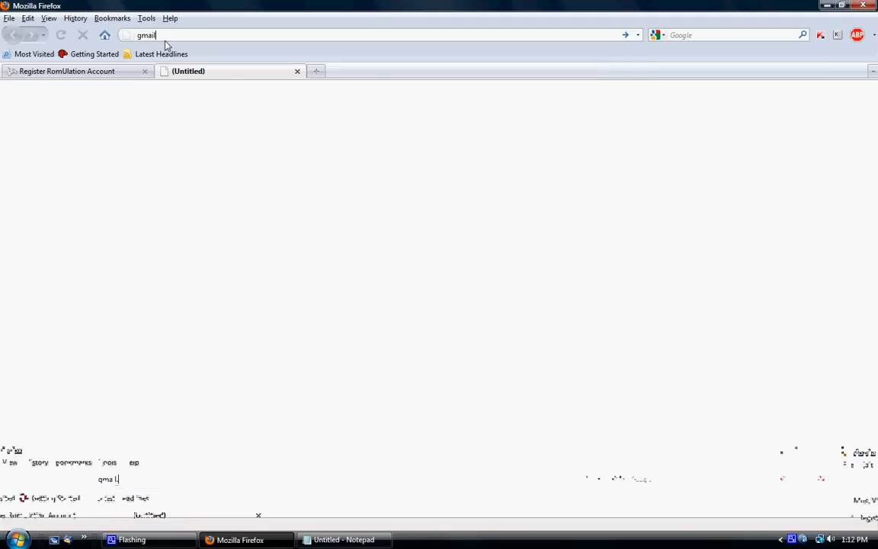
pyautogui.press('Return')
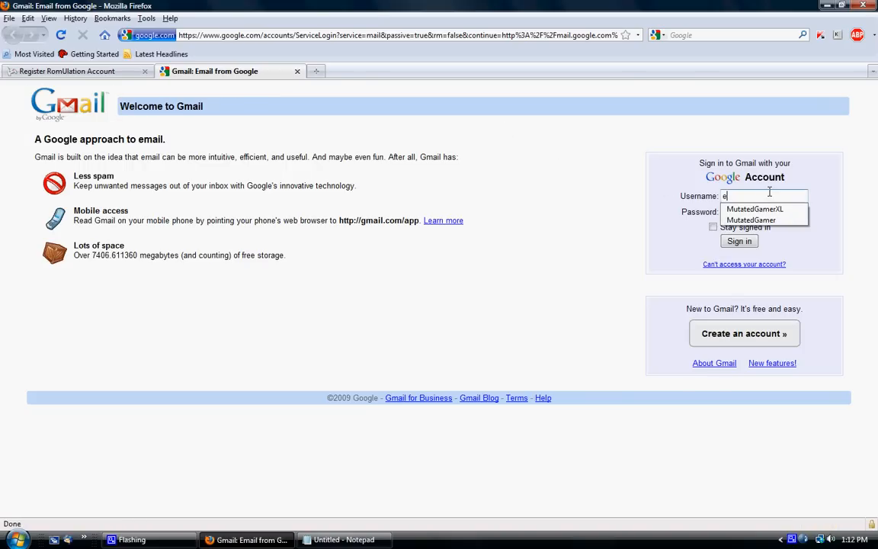
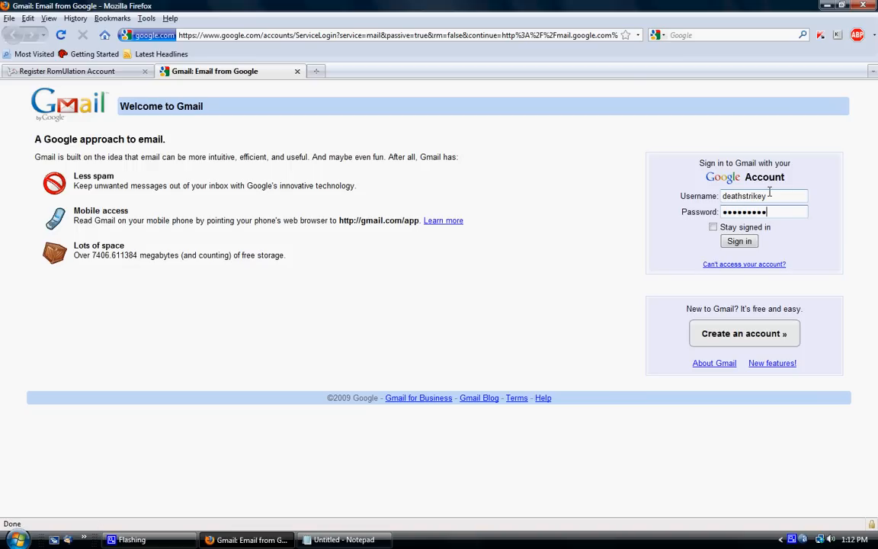
pyautogui.click(738, 241)
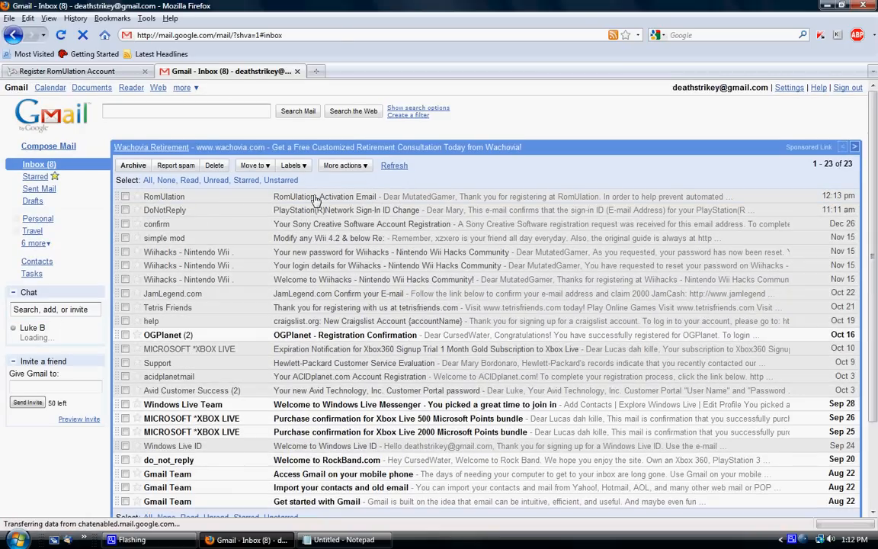
pyautogui.click(323, 196)
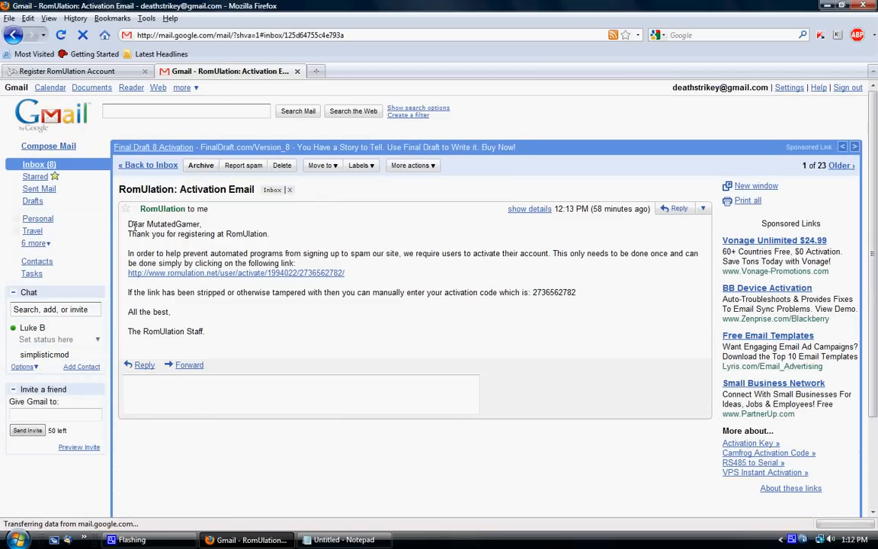
pyautogui.moveTo(243, 250)
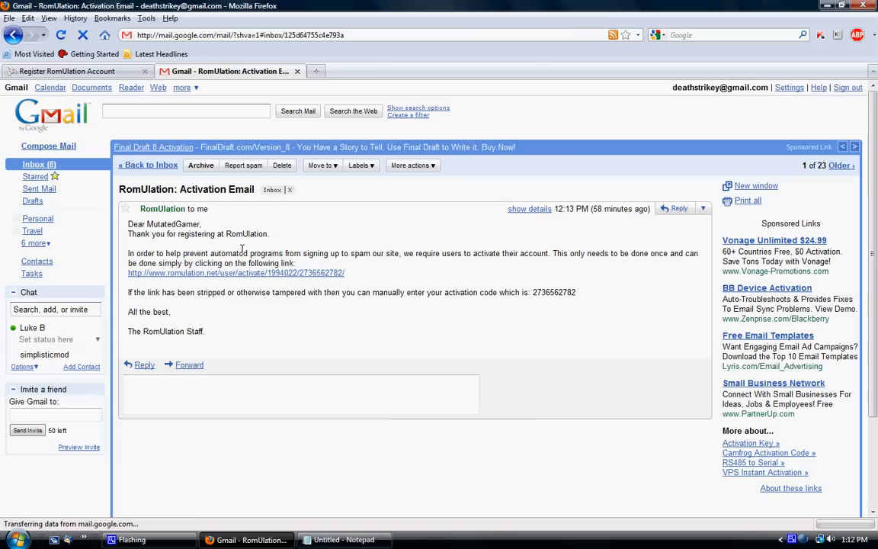
pyautogui.moveTo(259, 276)
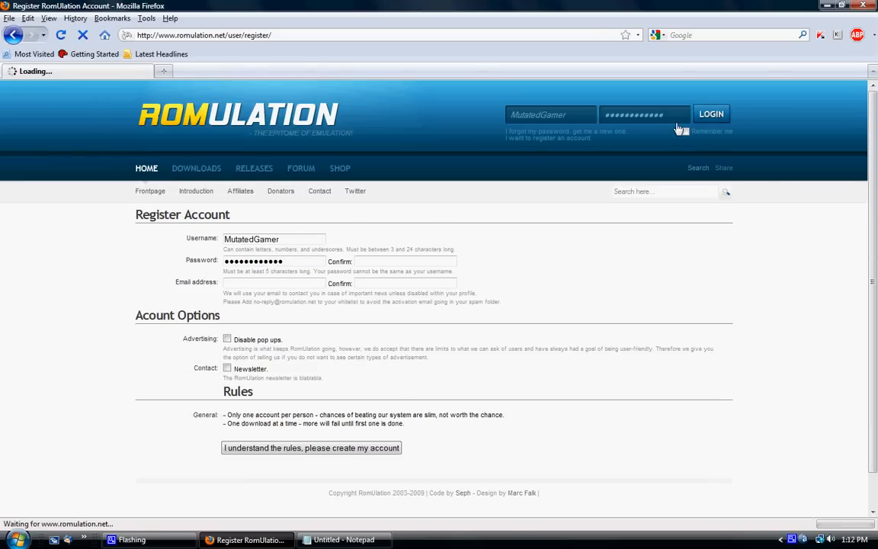
# Log in to the RomUlation account, then note download.com in Notepad
pyautogui.click(311, 449)
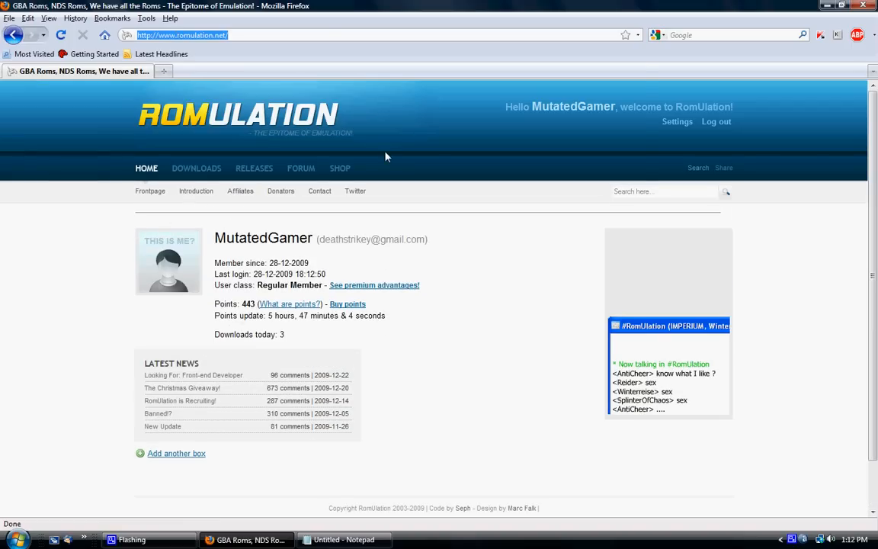
pyautogui.write('download.com')
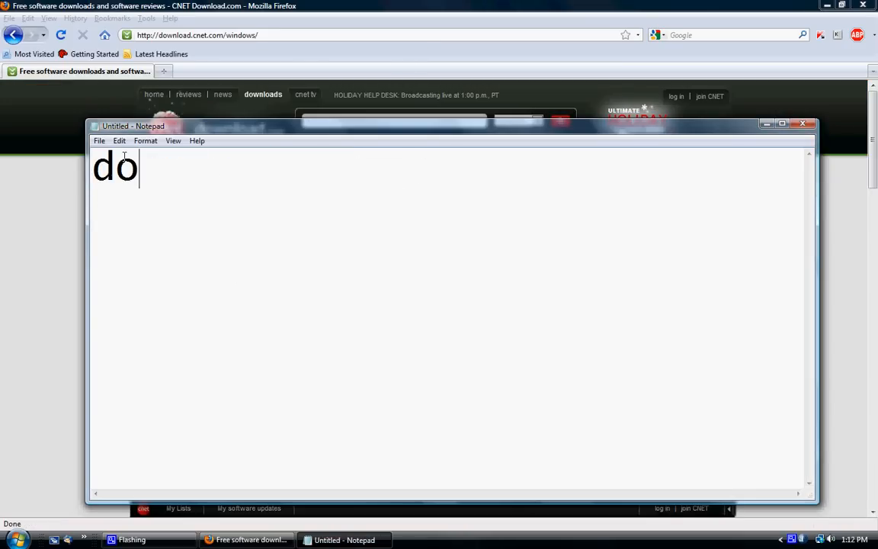
# Search download.com for 'adblocker plus' and go to the Adblock Plus 1.0.2 result
pyautogui.write('wnload.com')
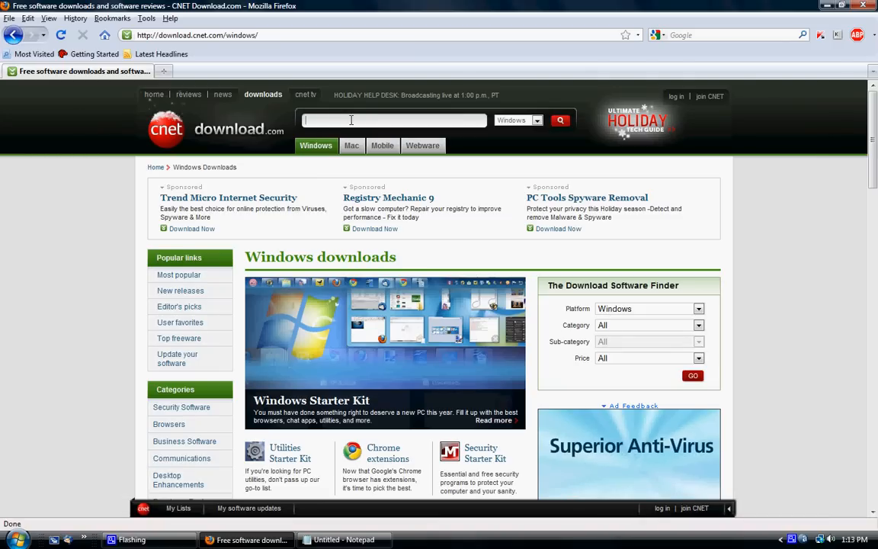
pyautogui.write('adblocker plus')
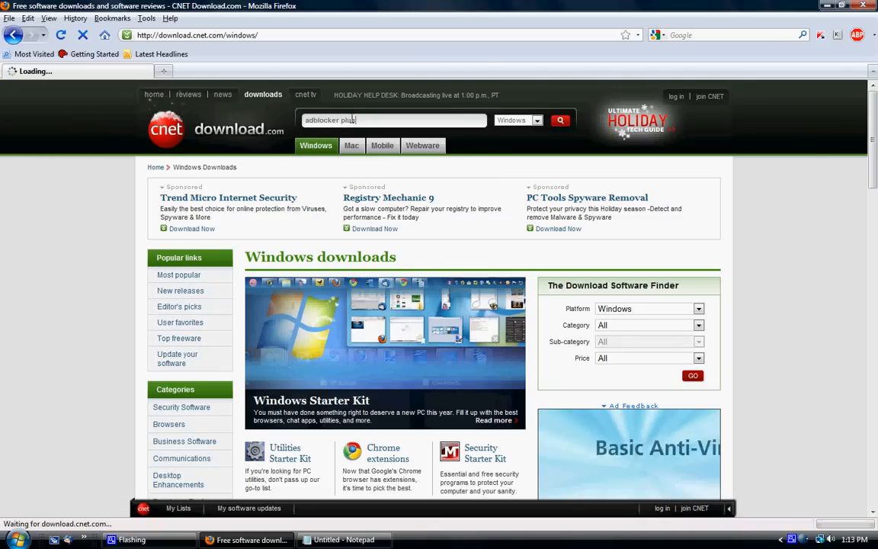
pyautogui.click(561, 119)
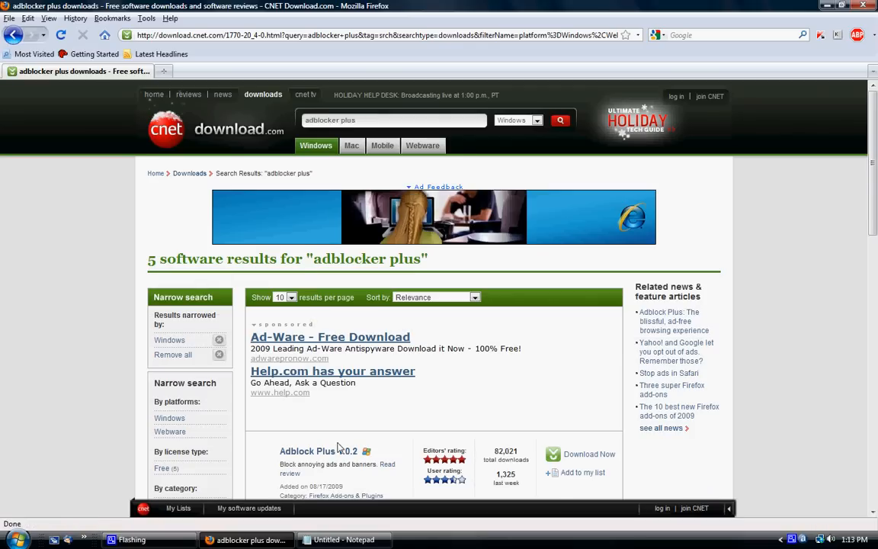
pyautogui.scroll(-3)
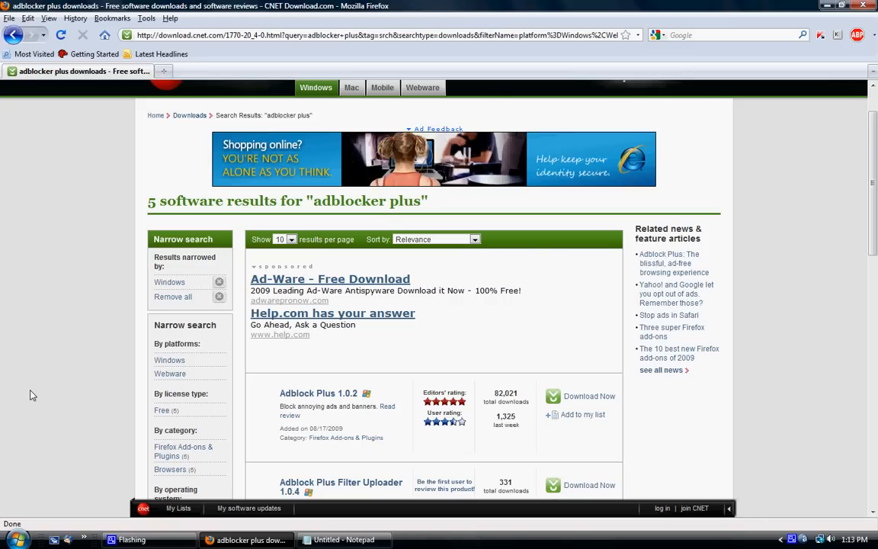
pyautogui.moveTo(317, 393)
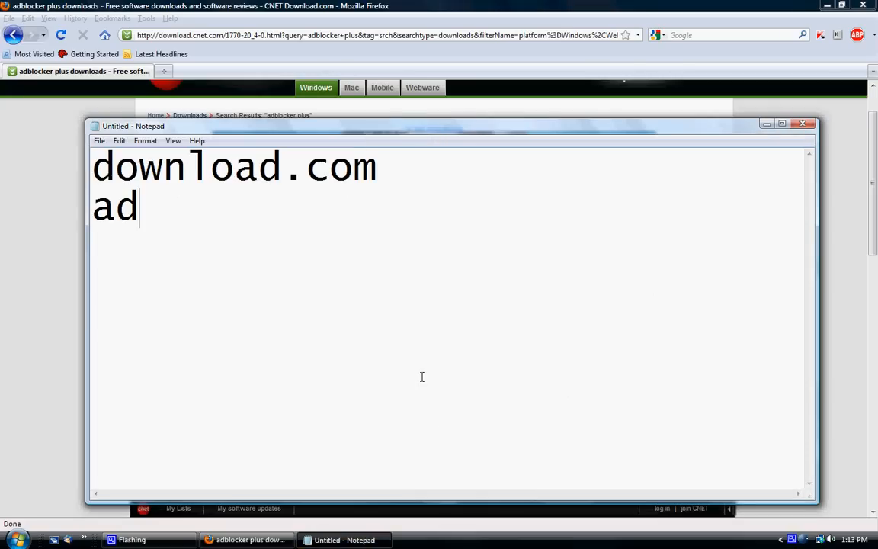
pyautogui.write('block plu')
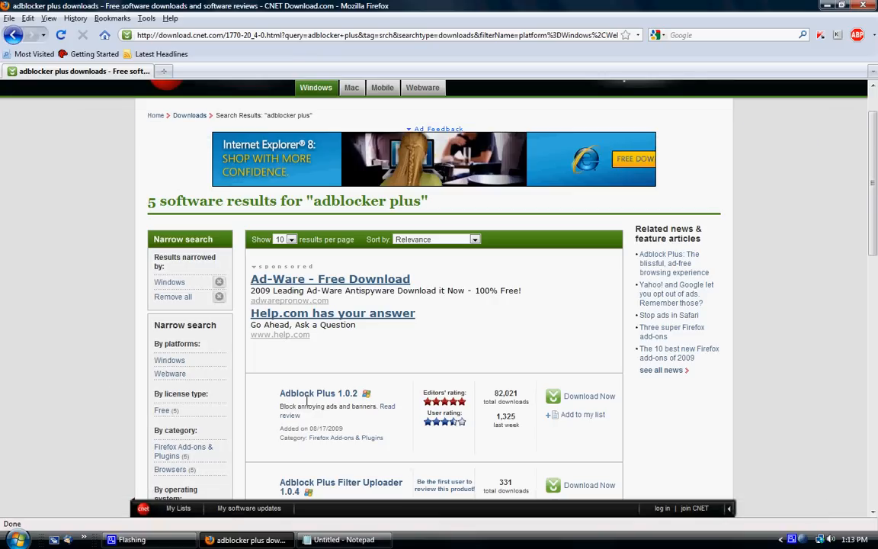
pyautogui.click(317, 393)
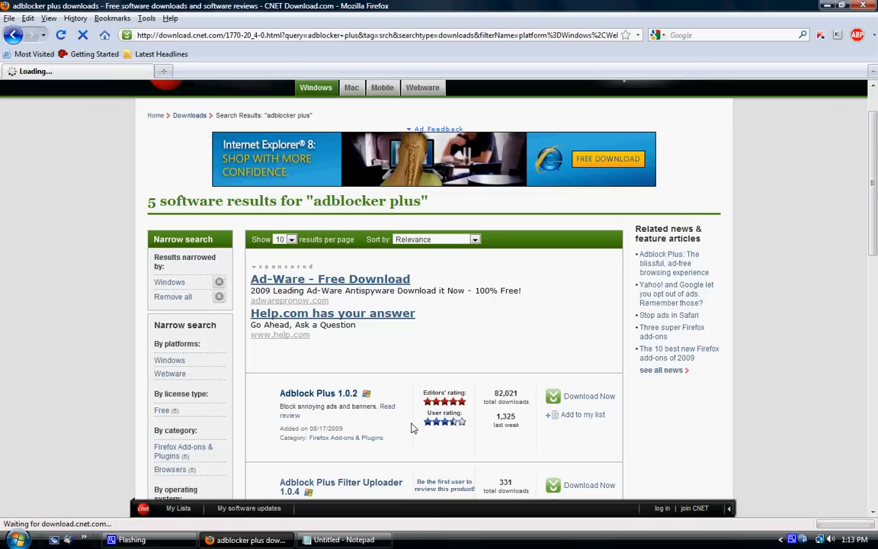
# Download Adblock Plus, install it via Open with Firefox, and restart the browser
pyautogui.click(318, 393)
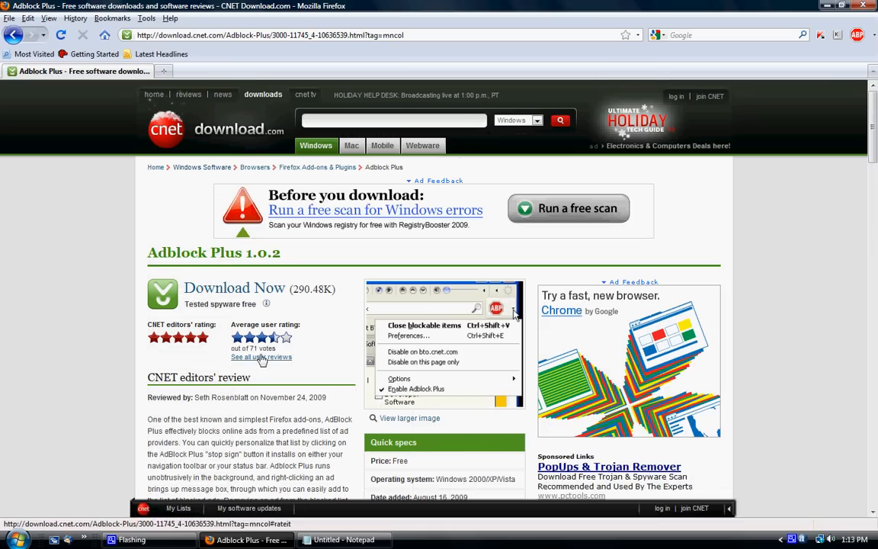
pyautogui.click(235, 286)
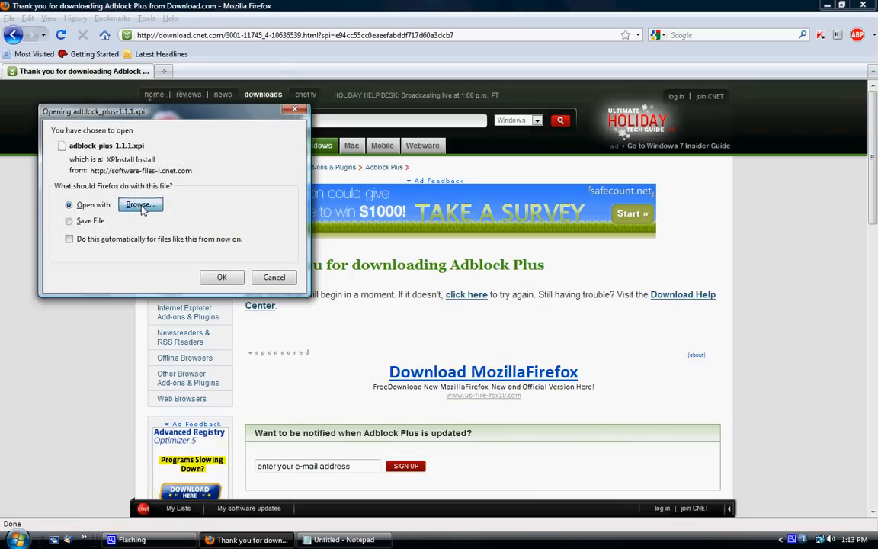
pyautogui.click(140, 204)
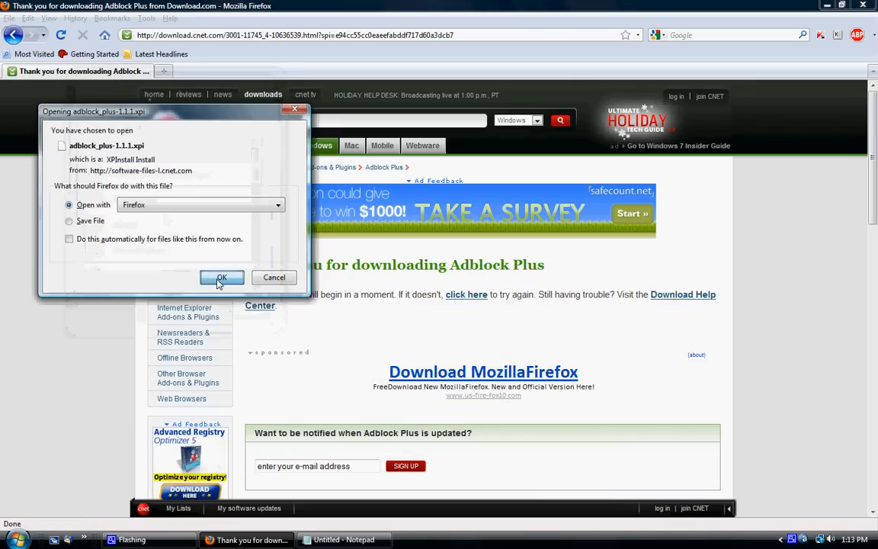
pyautogui.click(223, 277)
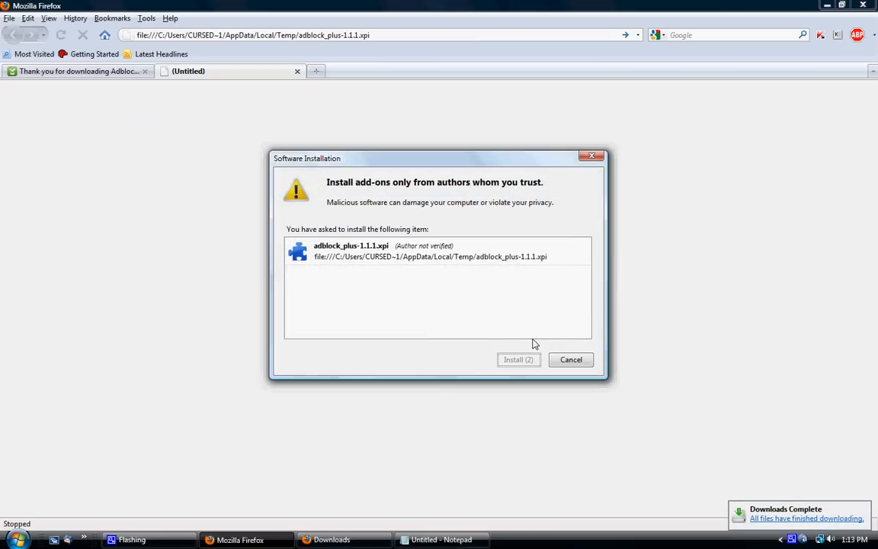
pyautogui.click(519, 360)
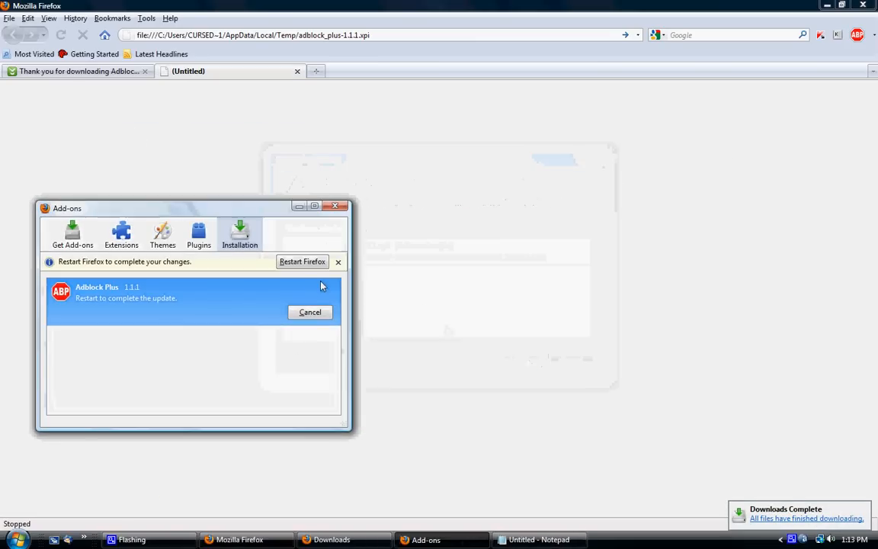
pyautogui.click(302, 262)
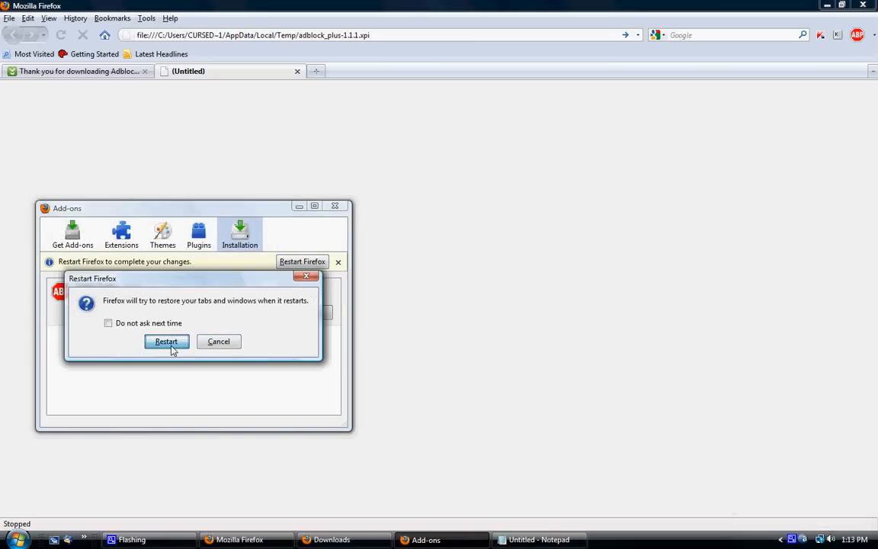
pyautogui.click(166, 341)
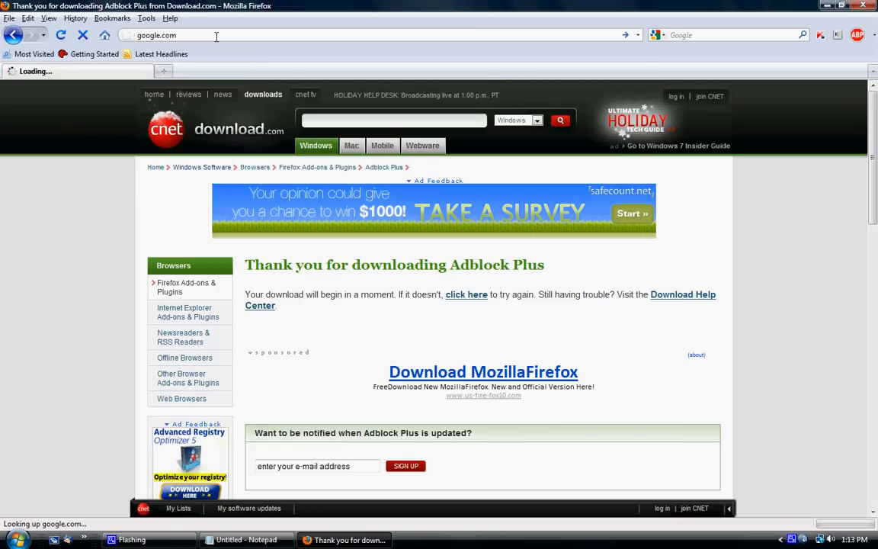
# Add a romulation.net filter rule in Adblock Plus preferences and close the Add-ons window
pyautogui.click(146, 18)
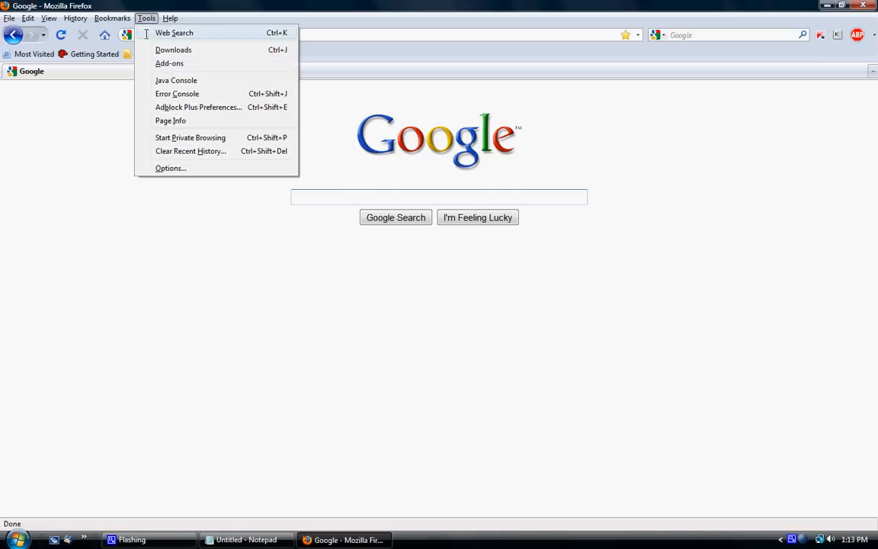
pyautogui.click(169, 64)
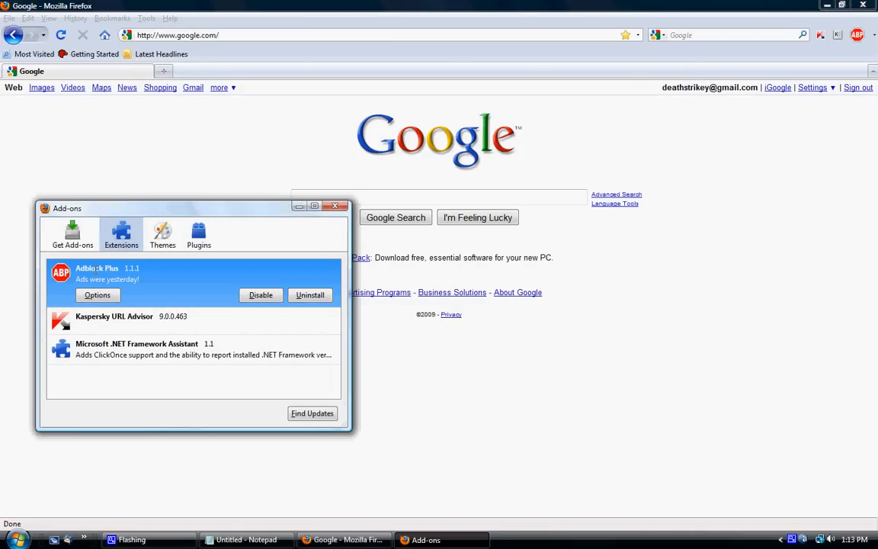
pyautogui.click(98, 296)
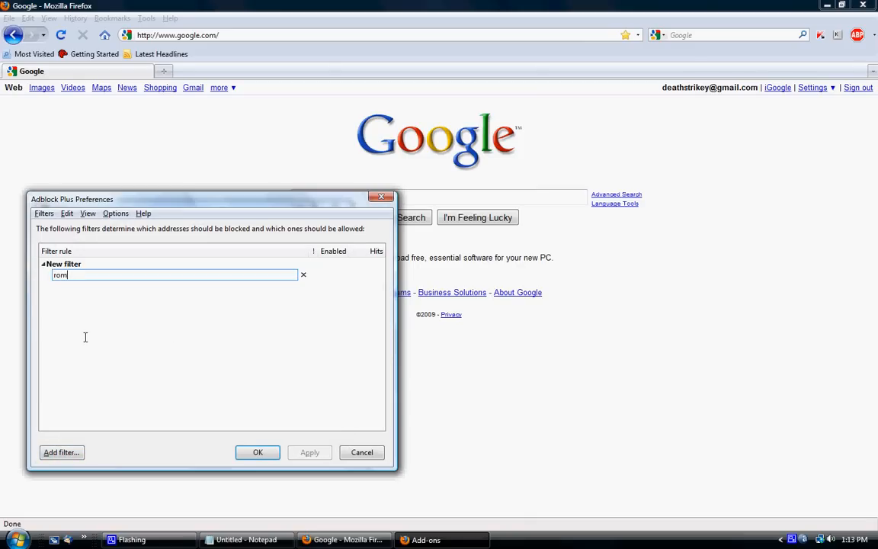
pyautogui.write('ulation.net')
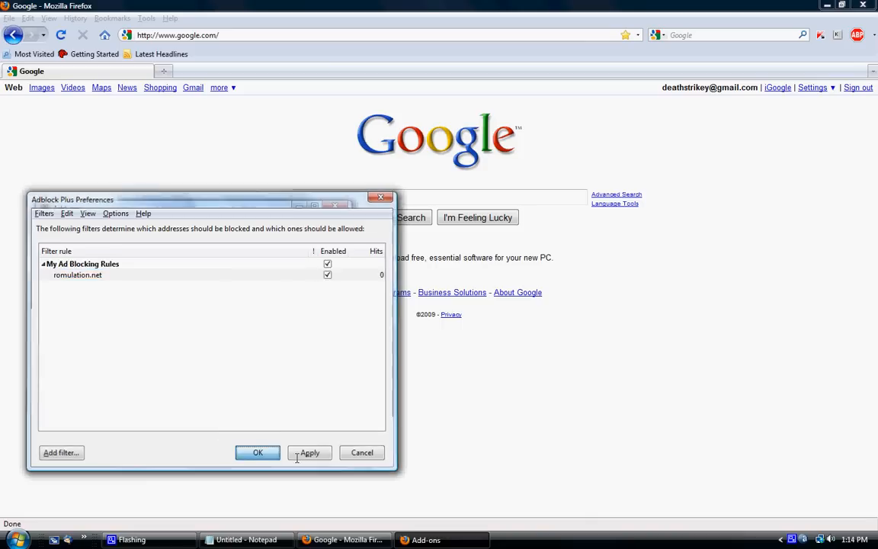
pyautogui.click(258, 451)
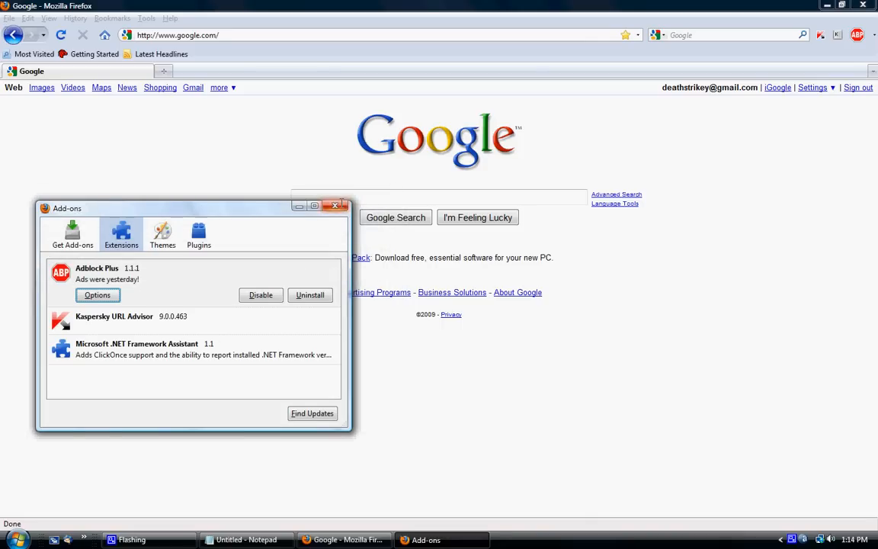
pyautogui.click(334, 206)
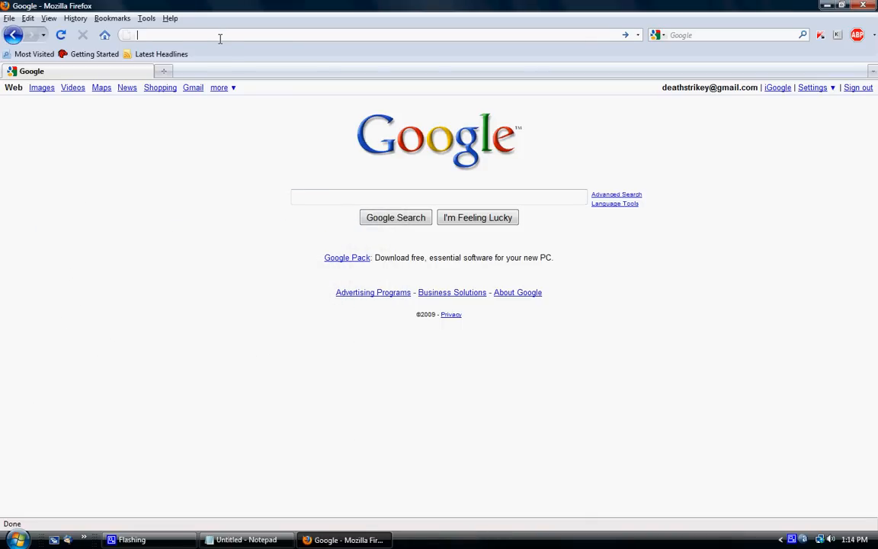
# Return to romulation.net from the suggestions and log in to the member account
pyautogui.write('romulation')
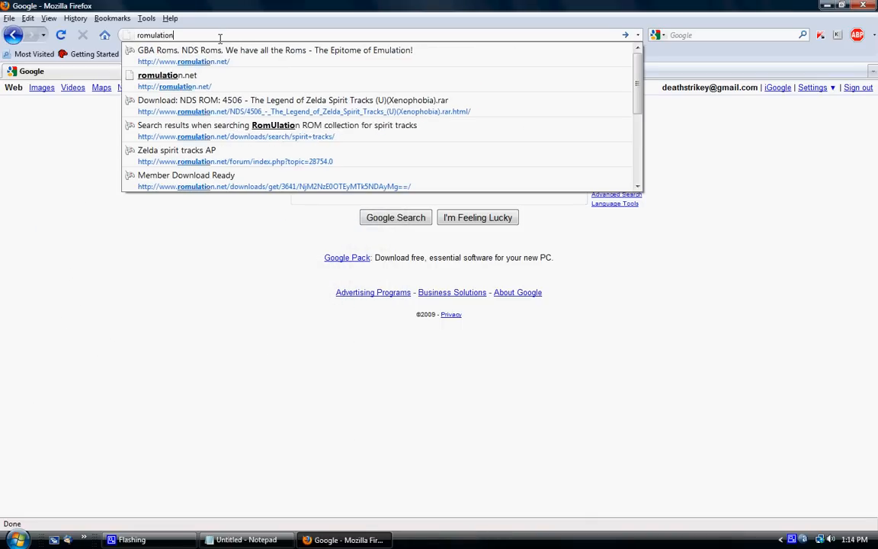
pyautogui.click(275, 55)
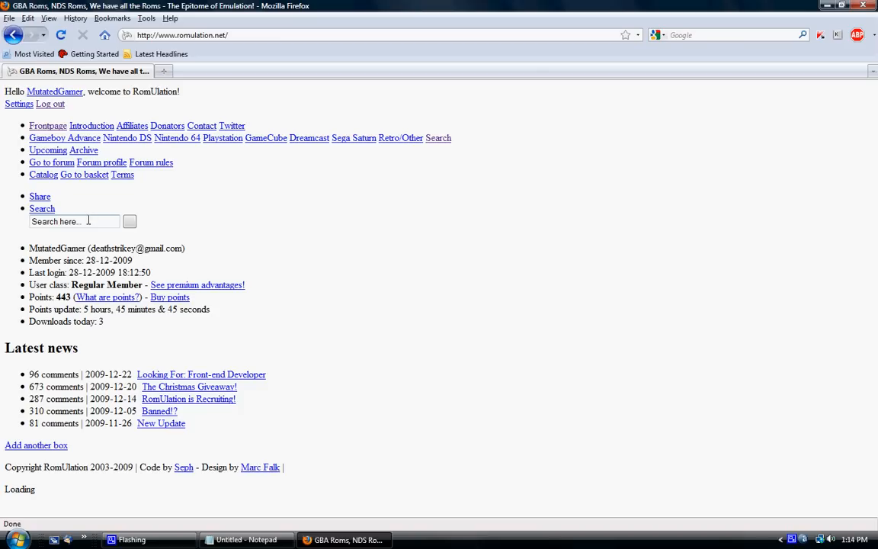
pyautogui.moveTo(55, 91)
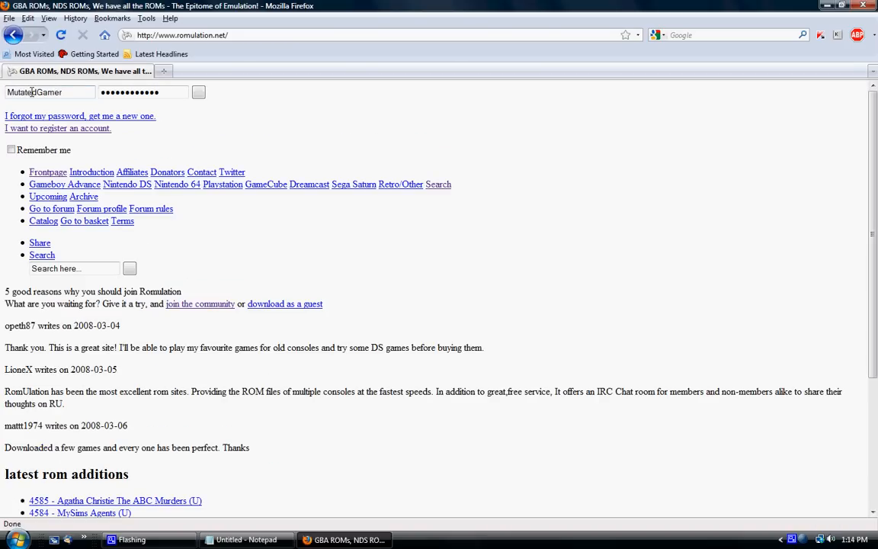
pyautogui.click(198, 91)
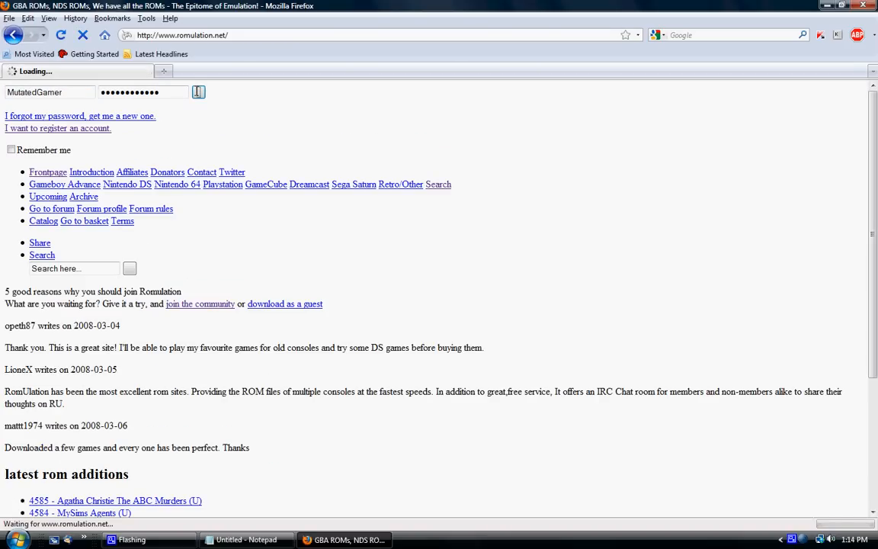
pyautogui.click(198, 91)
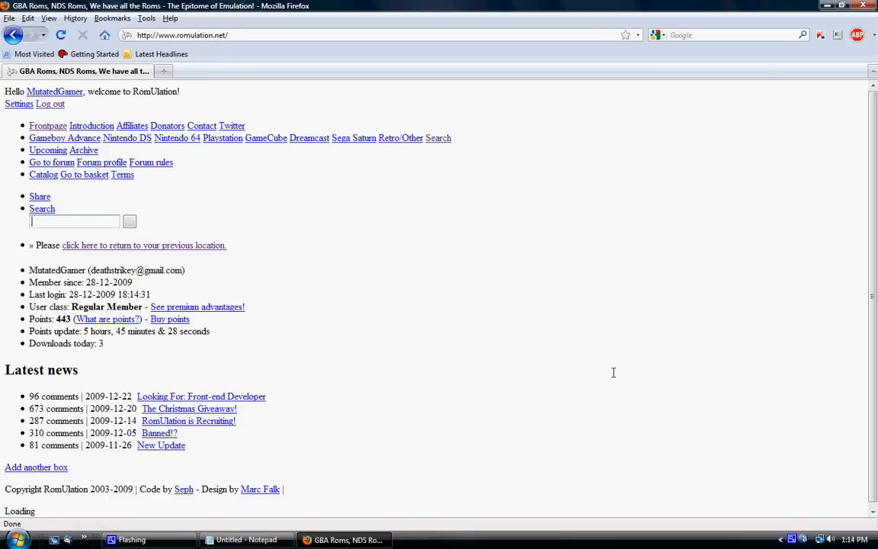
# Search Romulation for 'phantom hourglass' and scan the results
pyautogui.write('ph')
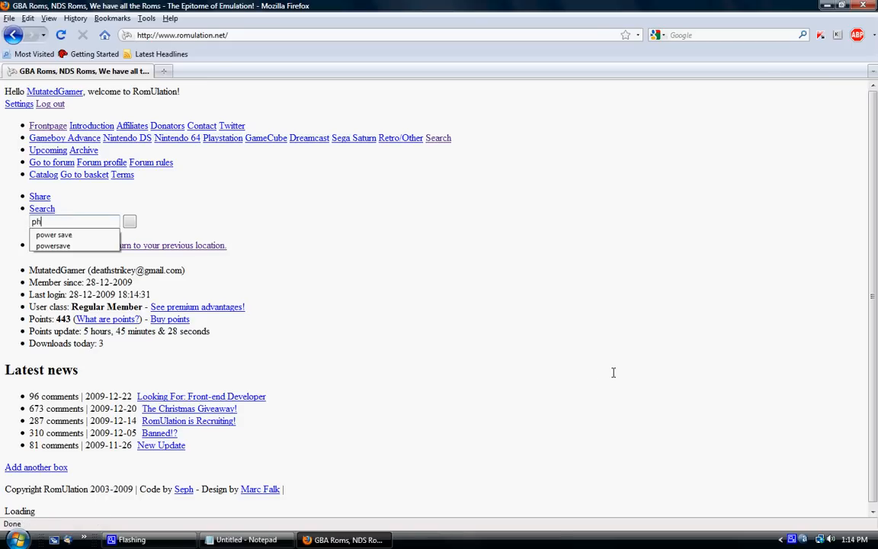
pyautogui.write('antom hourglass')
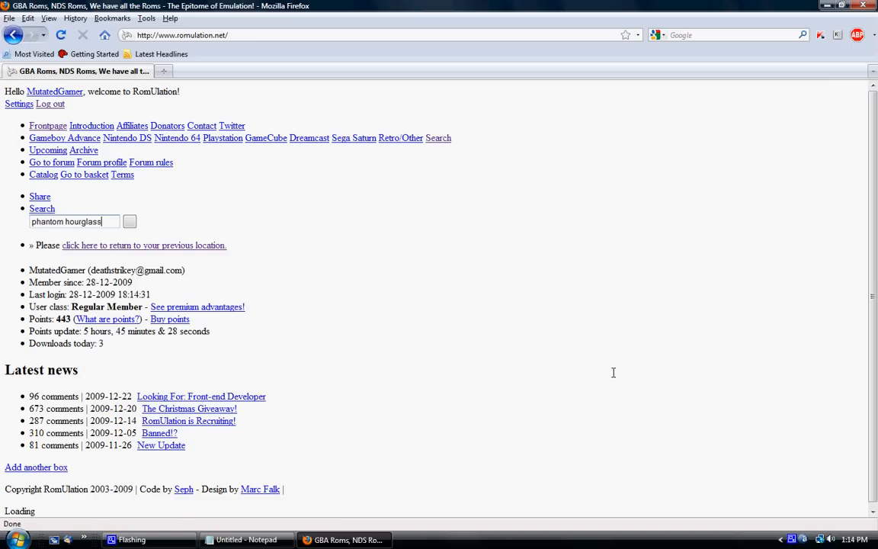
pyautogui.click(129, 221)
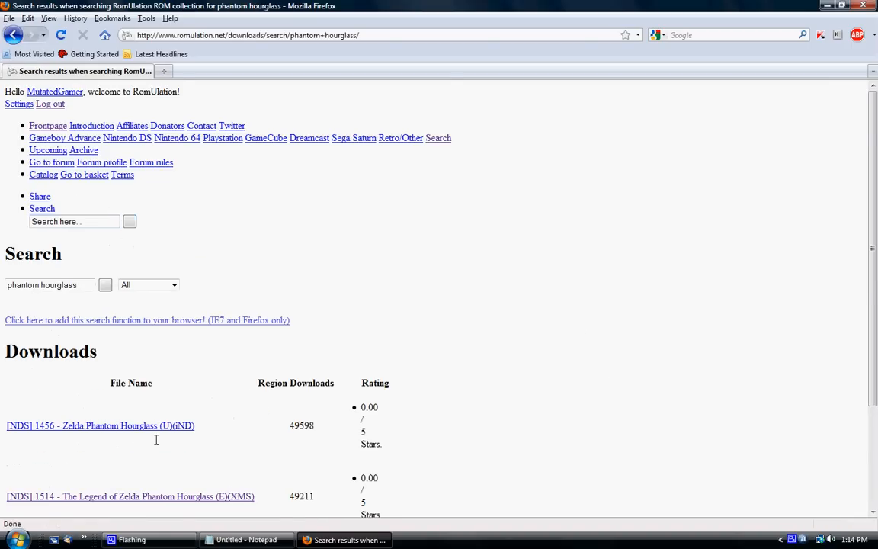
pyautogui.scroll(-3)
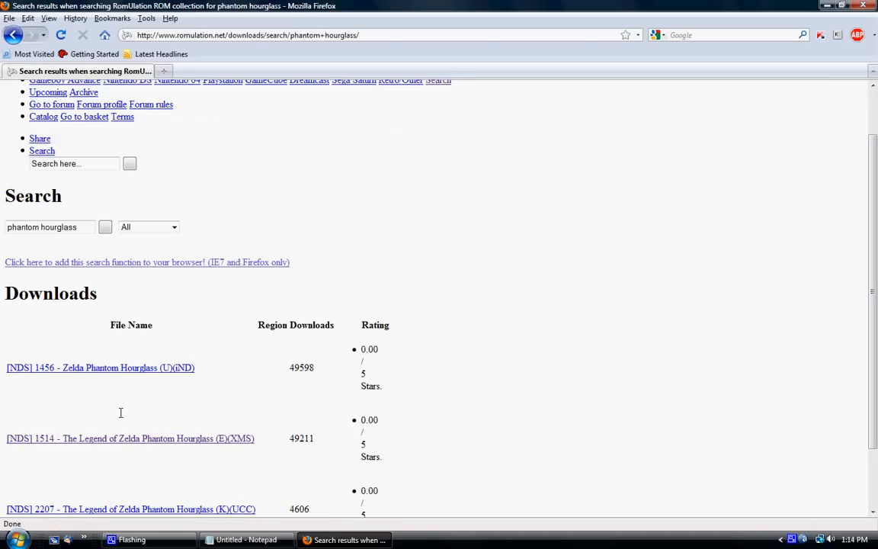
pyautogui.moveTo(100, 368)
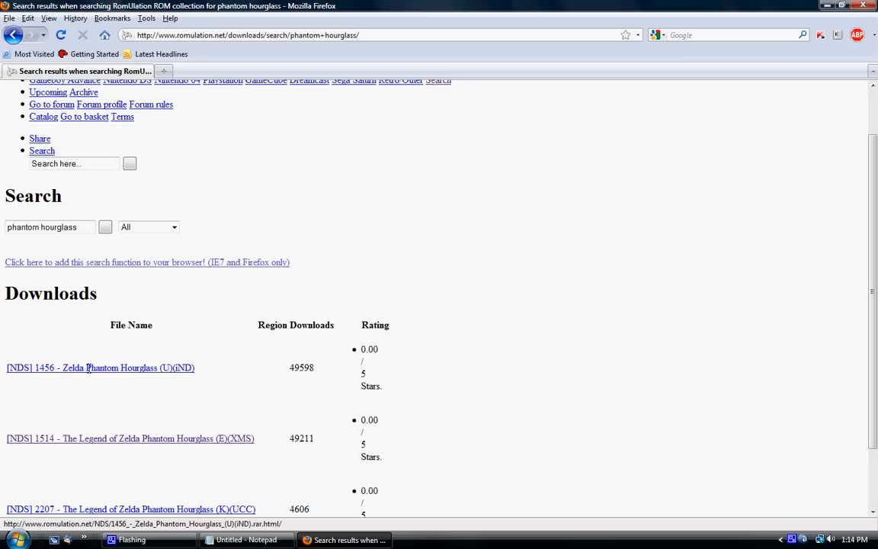
# Choose the Zelda Phantom Hourglass (U)(iND) entry and start its download
pyautogui.click(100, 367)
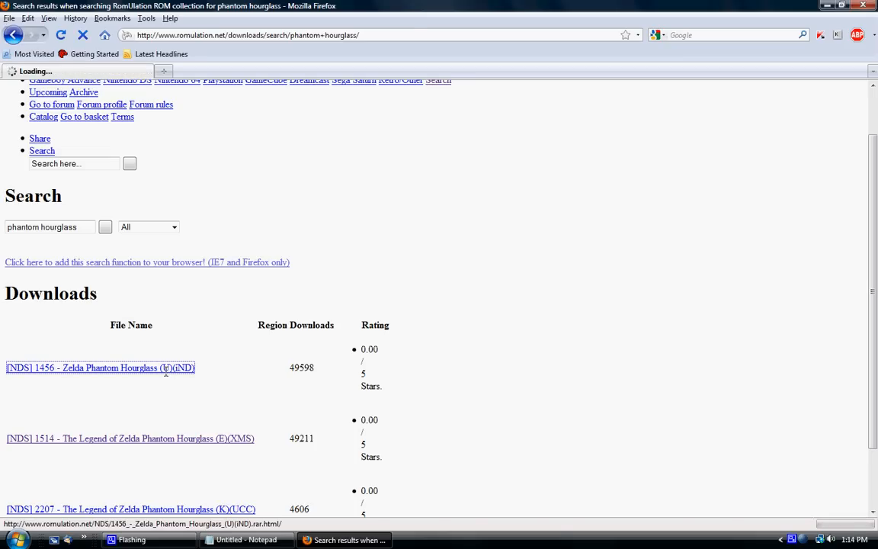
pyautogui.click(101, 367)
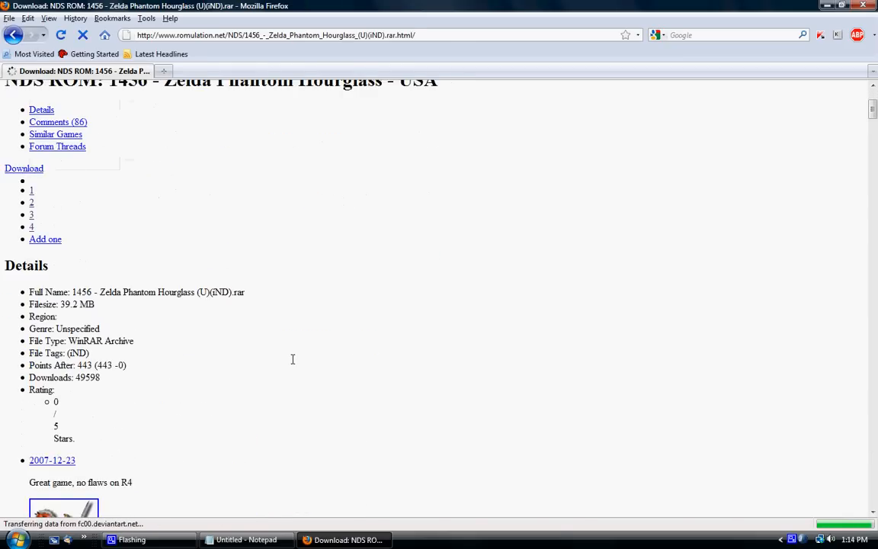
pyautogui.scroll(3)
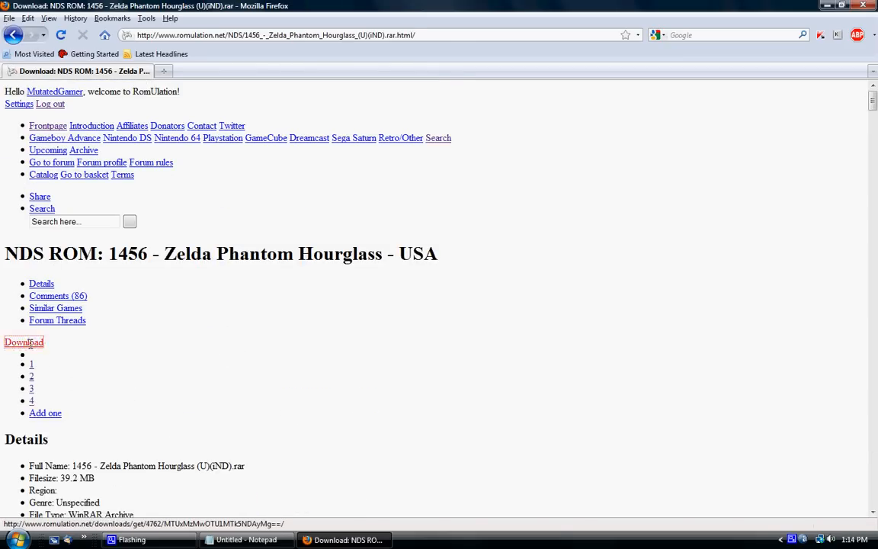
pyautogui.click(24, 342)
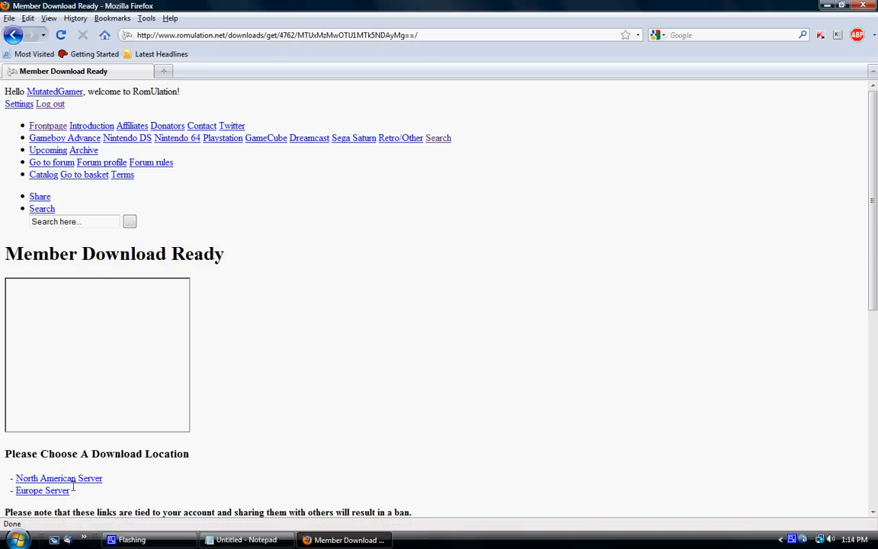
# Download from the North American server, opening with WinRAR, then bring up options for the Zelda download
pyautogui.click(58, 479)
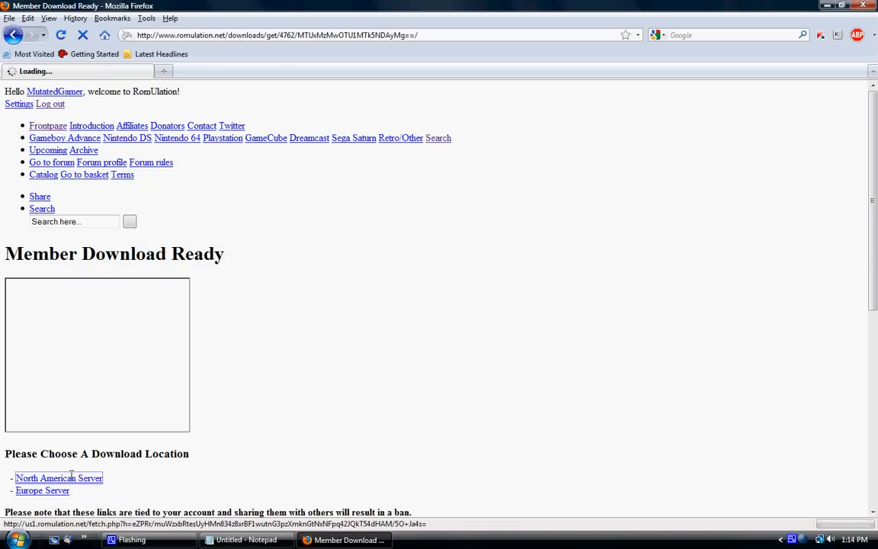
pyautogui.click(58, 478)
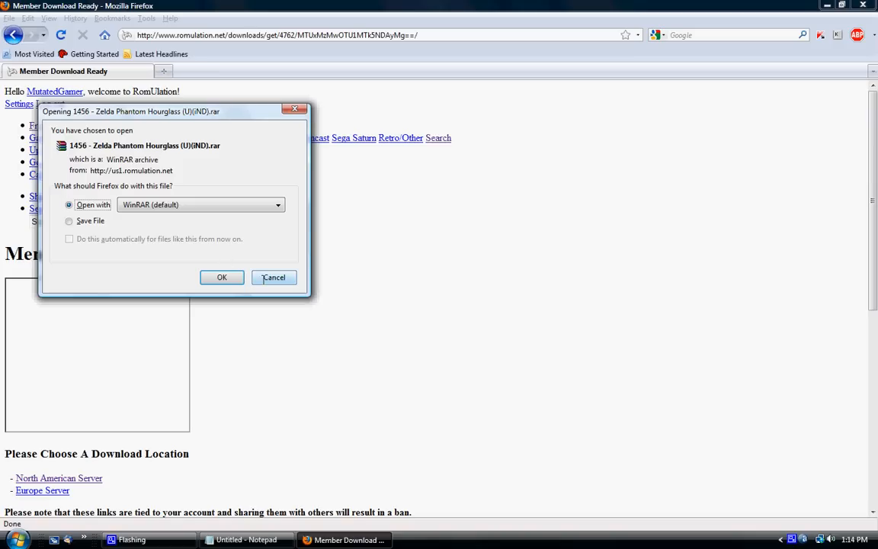
pyautogui.click(223, 278)
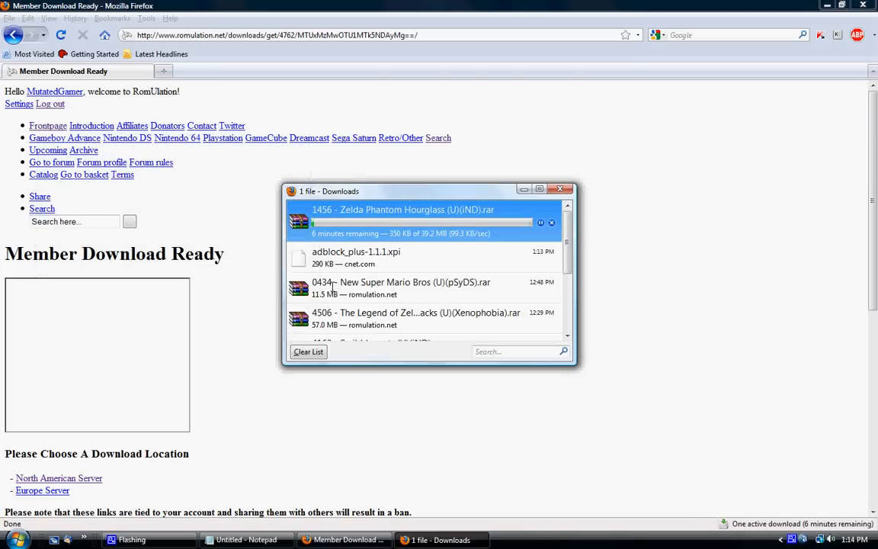
pyautogui.rightClick(402, 221)
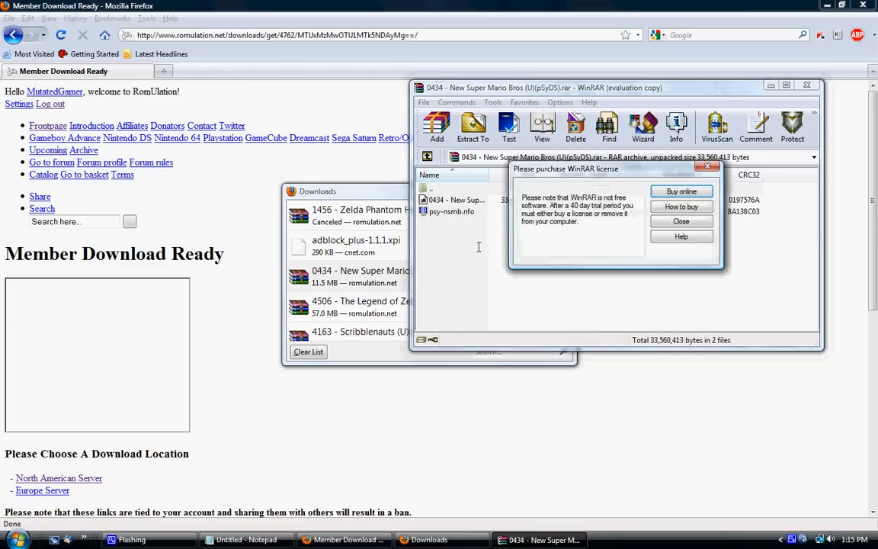
# Dismiss WinRAR's licence reminder, close the New Super Mario Bros archive, and nudge the Downloads list aside
pyautogui.click(680, 221)
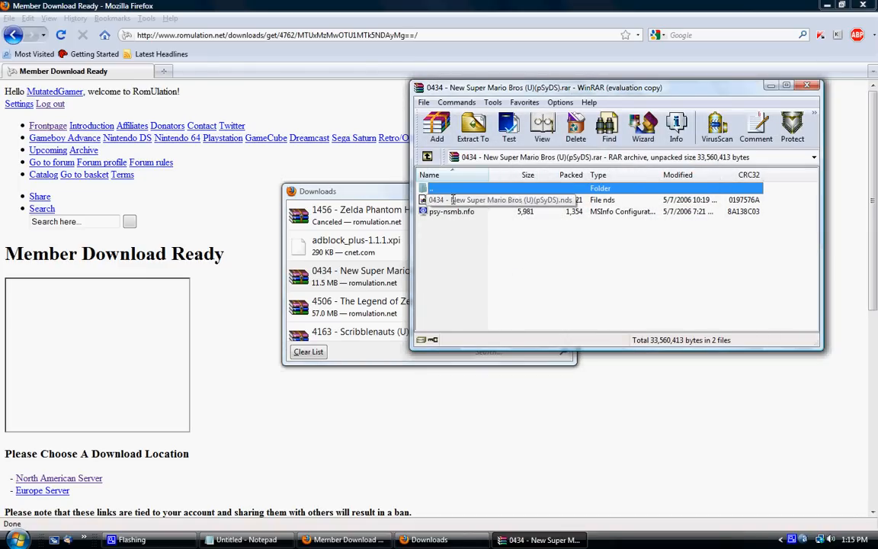
pyautogui.click(511, 200)
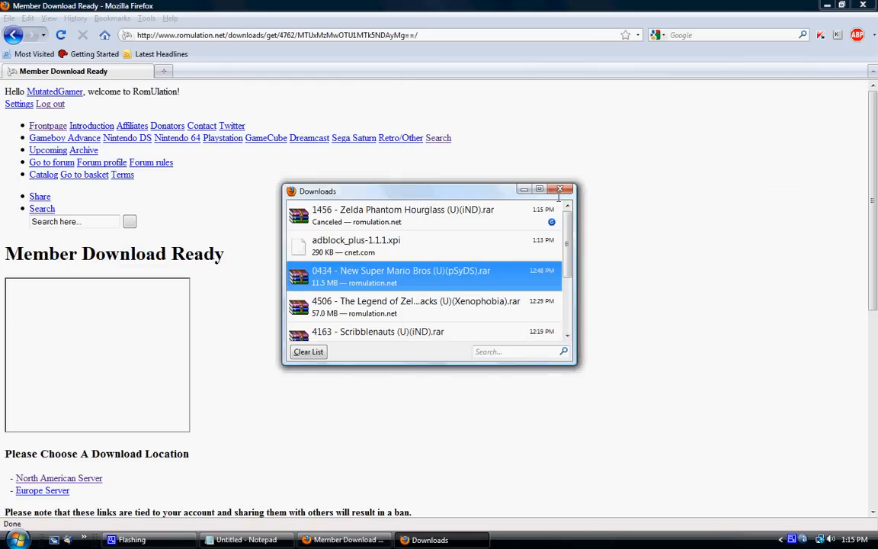
pyautogui.moveTo(430, 191); pyautogui.dragTo(460, 216)
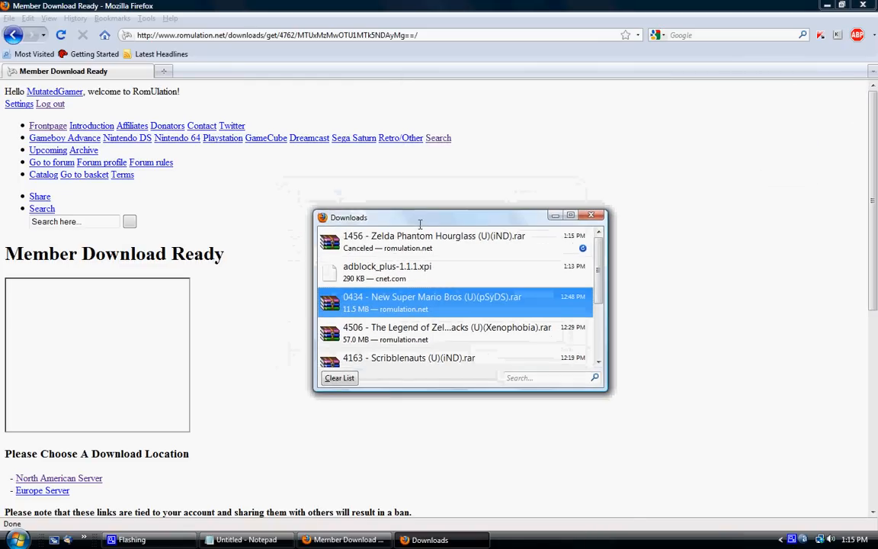
pyautogui.moveTo(521, 329)
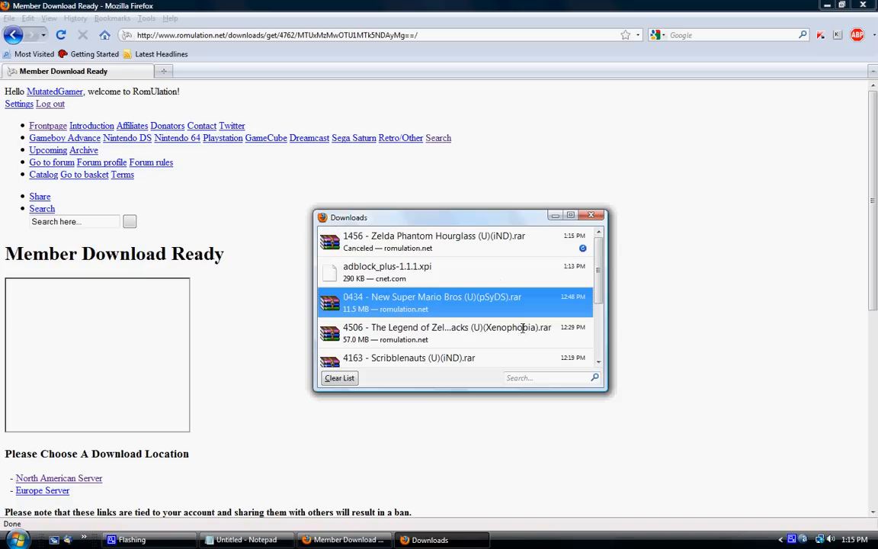